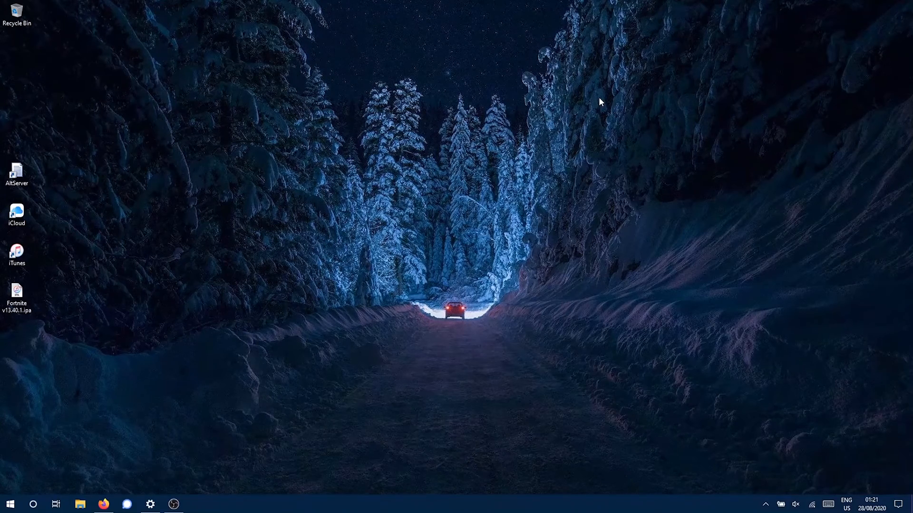
{"action": "mouse_move", "coordinate": [164, 221]}
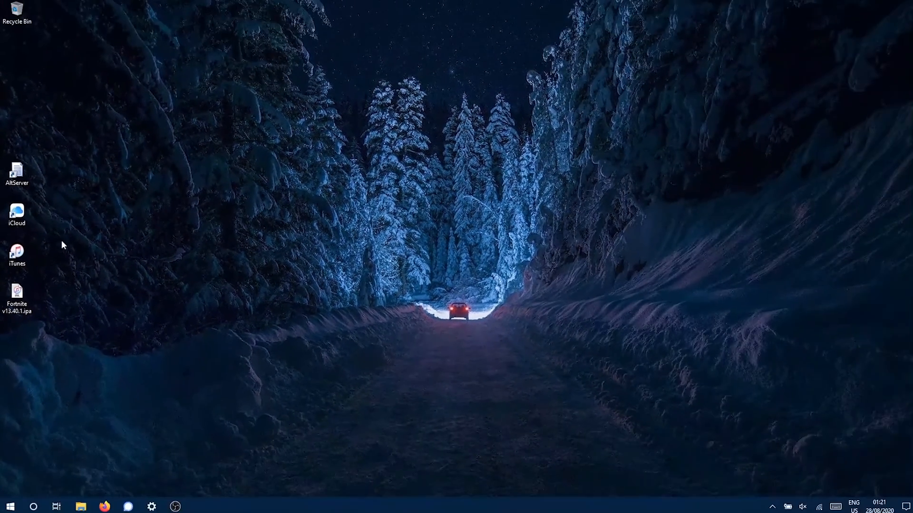
Step: Launch iTunes and bring up the iTunes Store sign-in dialog from the Account menu
{"action": "left_click", "coordinate": [105, 506]}
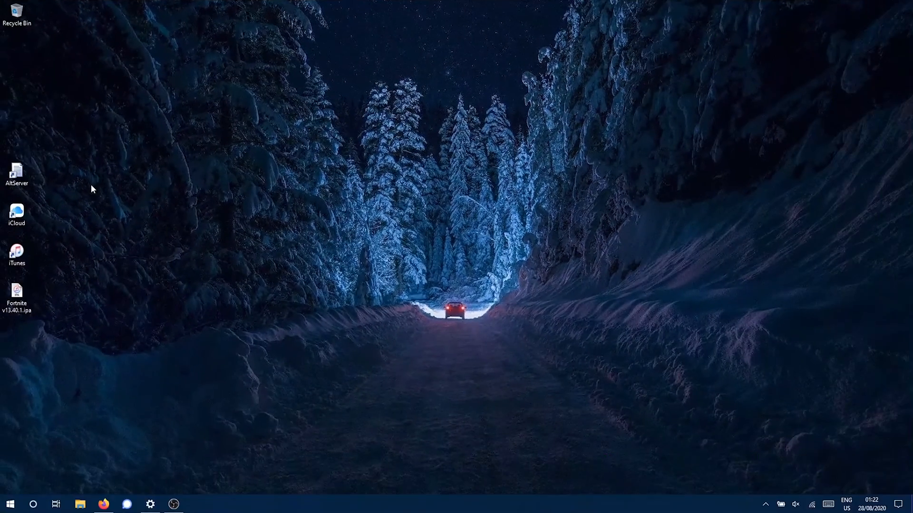
{"action": "mouse_move", "coordinate": [74, 206]}
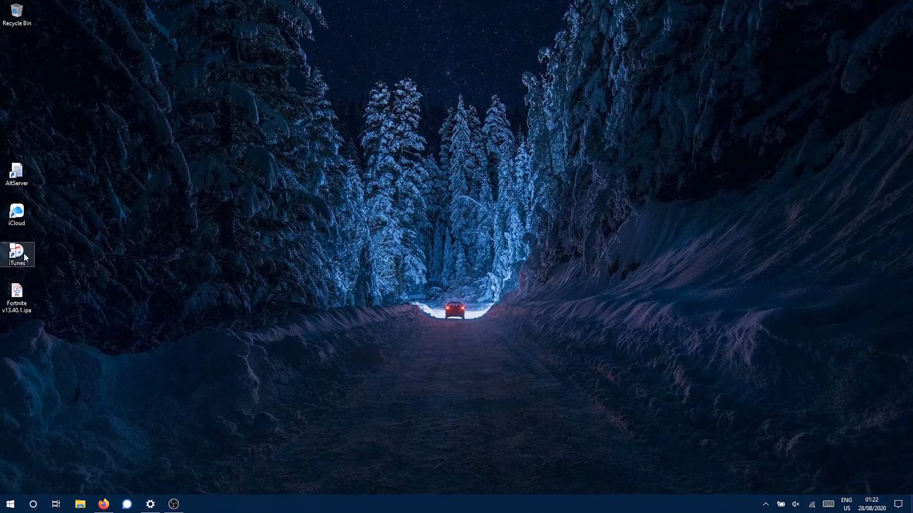
{"action": "double_click", "coordinate": [16, 255]}
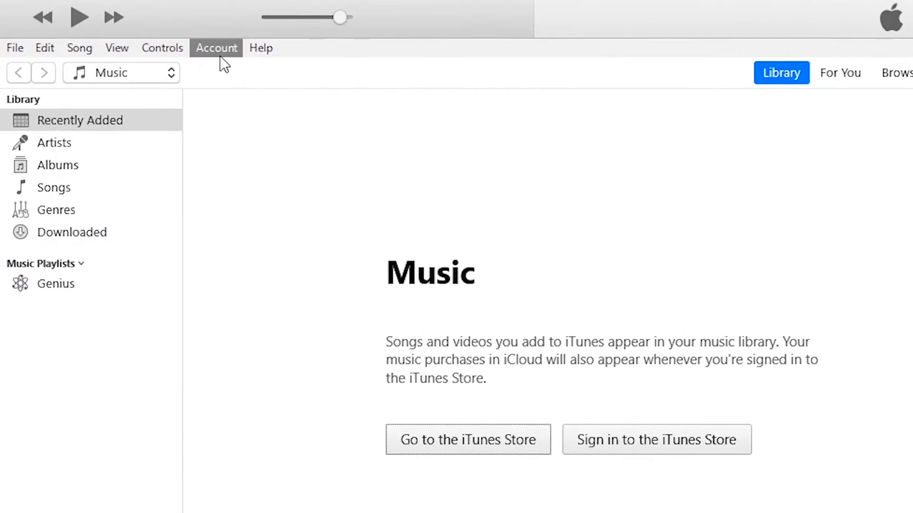
{"action": "left_click", "coordinate": [216, 48]}
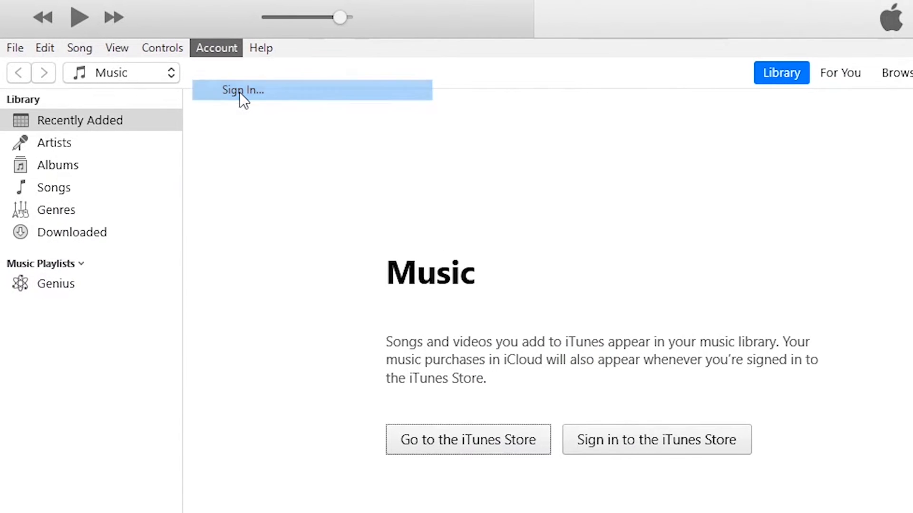
{"action": "left_click", "coordinate": [242, 90]}
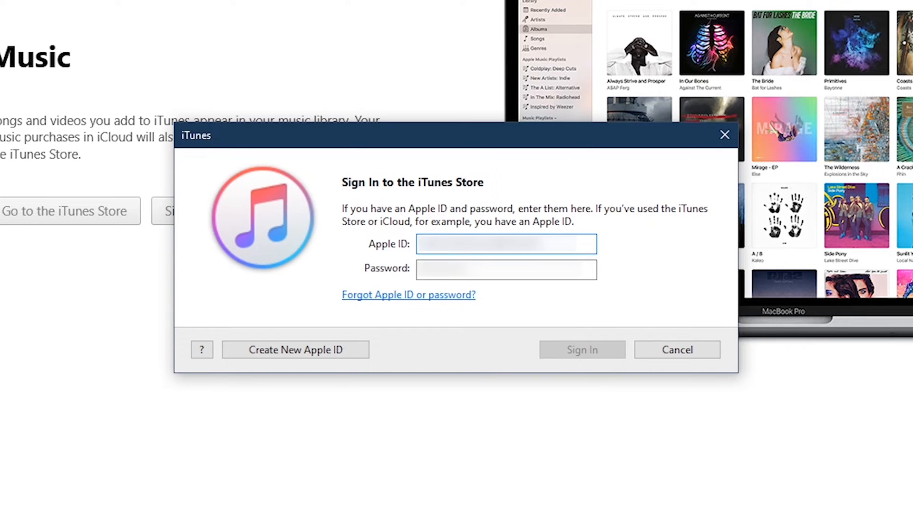
Step: Enter the Apple ID and password and submit the sign-in
{"action": "left_click", "coordinate": [505, 269]}
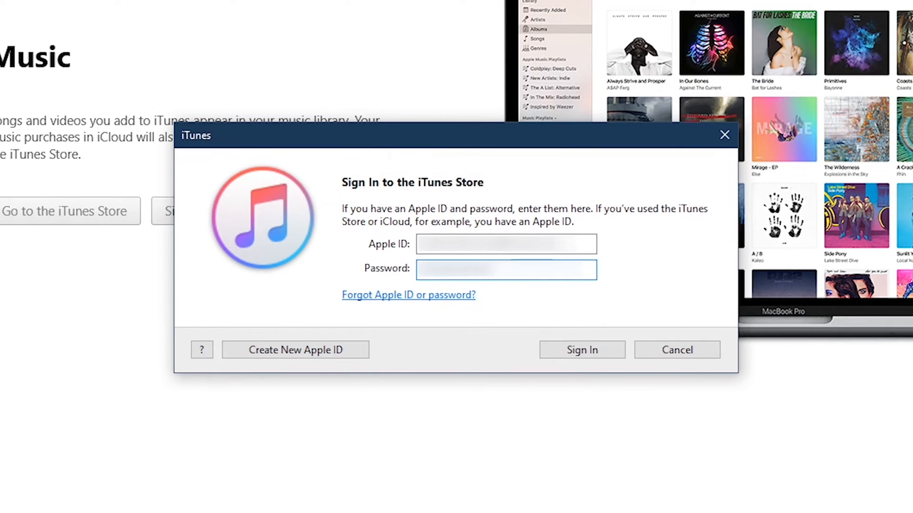
{"action": "left_click", "coordinate": [505, 269]}
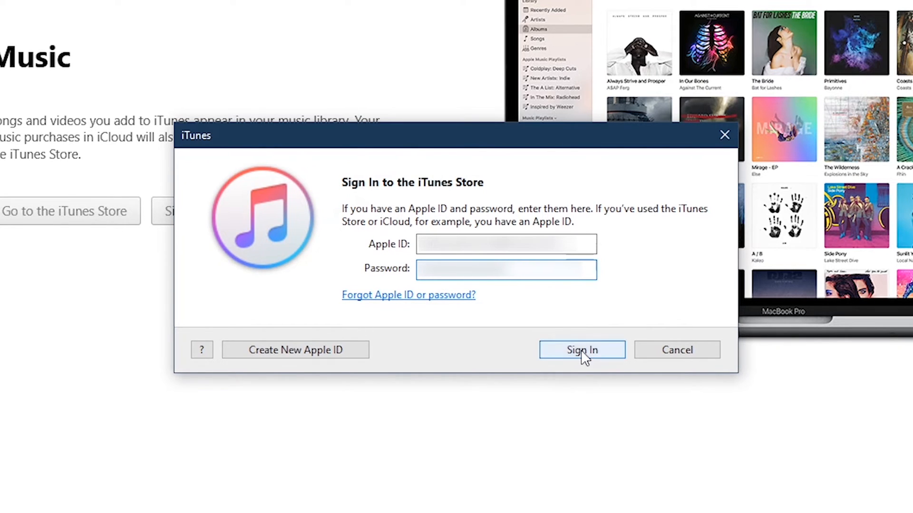
{"action": "left_click", "coordinate": [581, 350]}
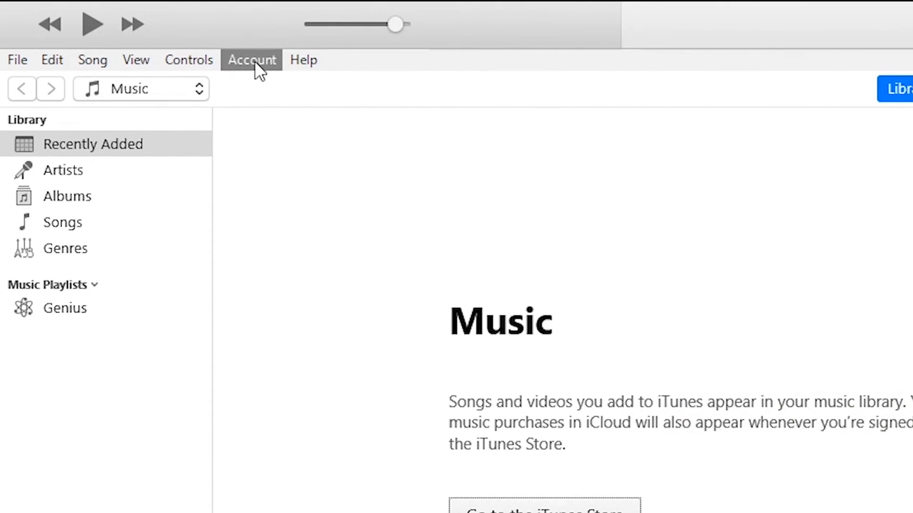
Step: Start Authorise This Computer from Account > Authorisations and enter the password
{"action": "left_click", "coordinate": [251, 59]}
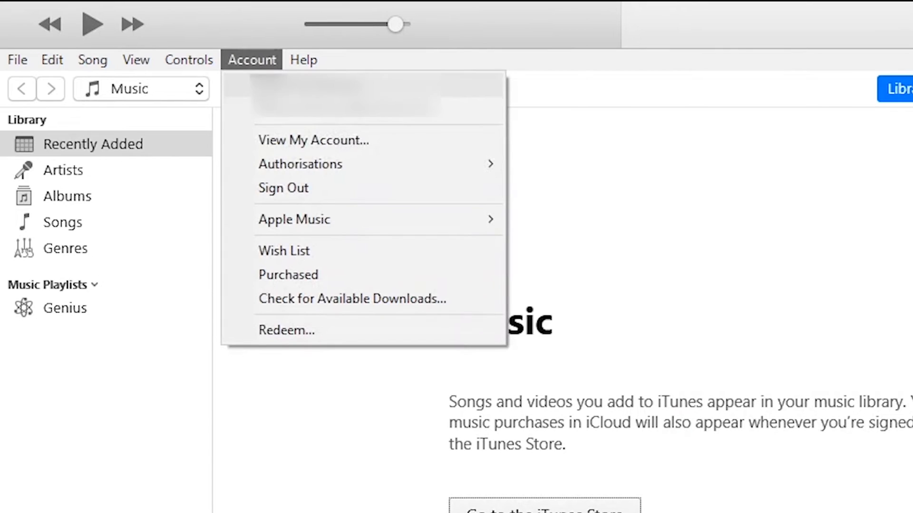
{"action": "mouse_move", "coordinate": [299, 164]}
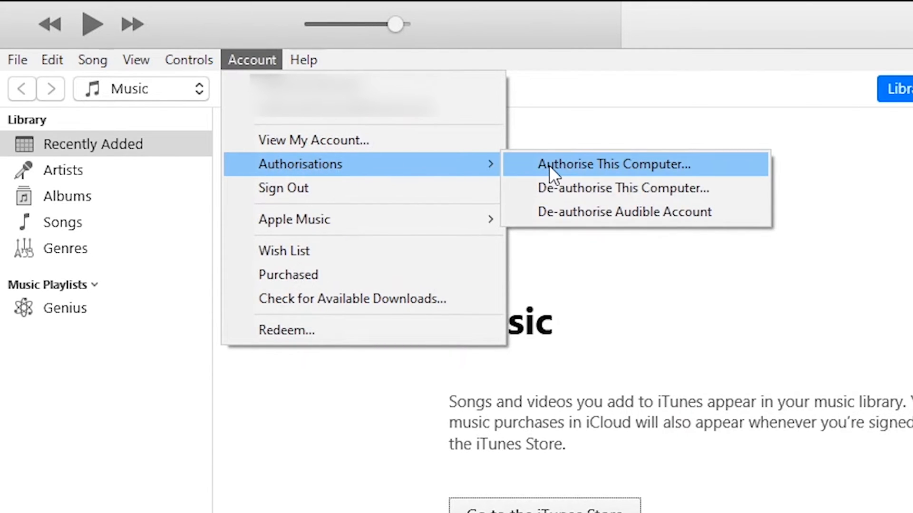
{"action": "left_click", "coordinate": [612, 164]}
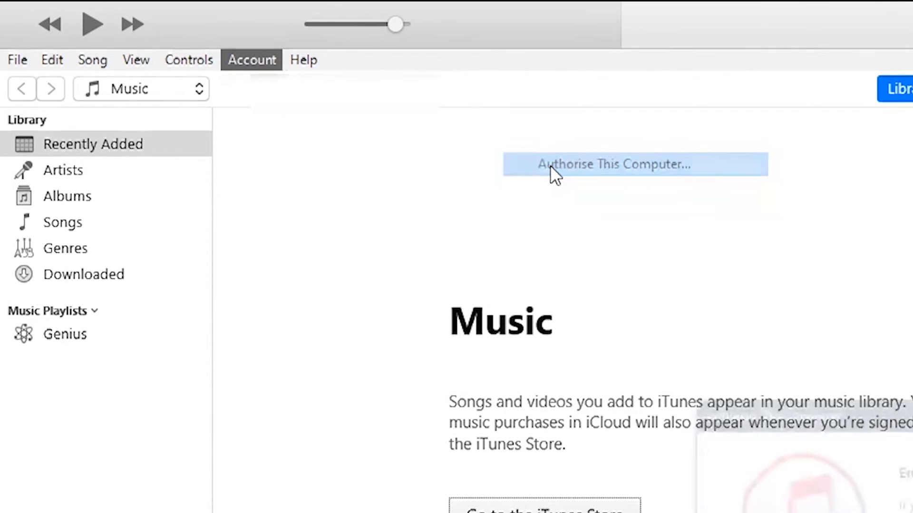
{"action": "left_click", "coordinate": [611, 164]}
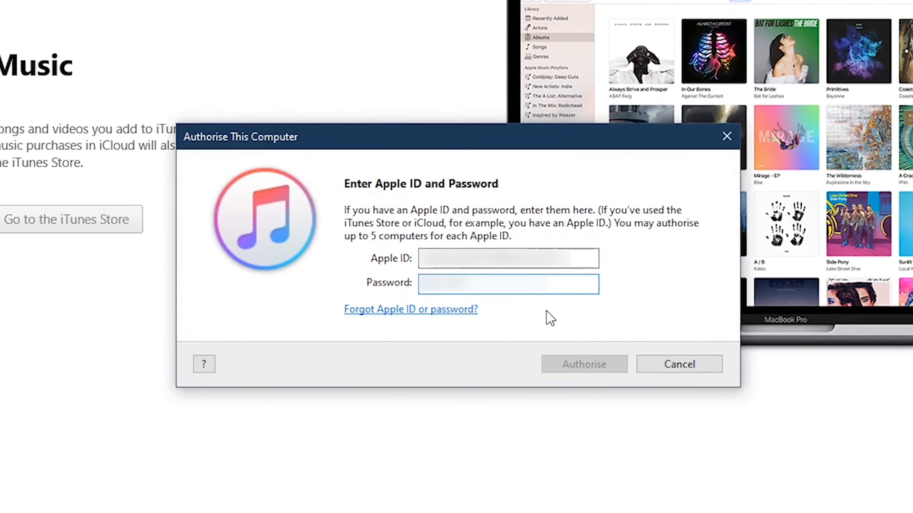
{"action": "left_click", "coordinate": [507, 259]}
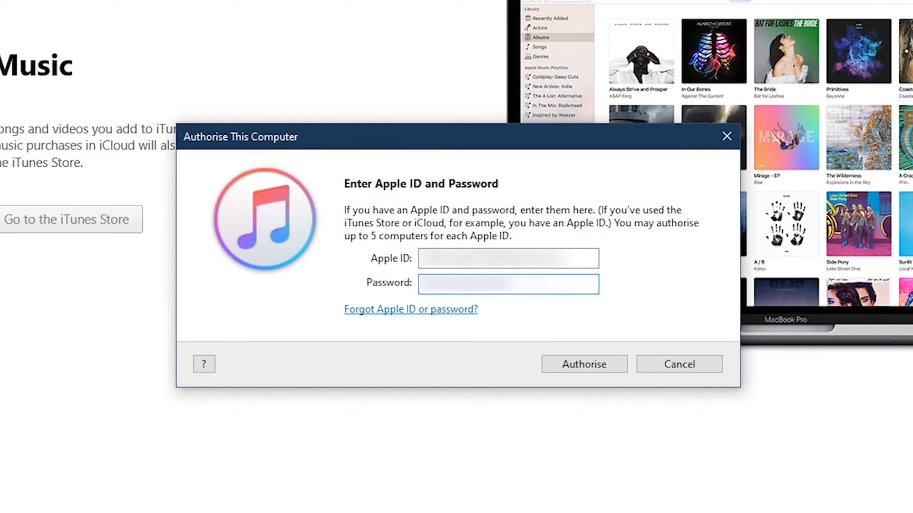
Step: Authorise the computer for the Apple ID (1 of 5) and dismiss the confirmation
{"action": "left_click", "coordinate": [583, 364]}
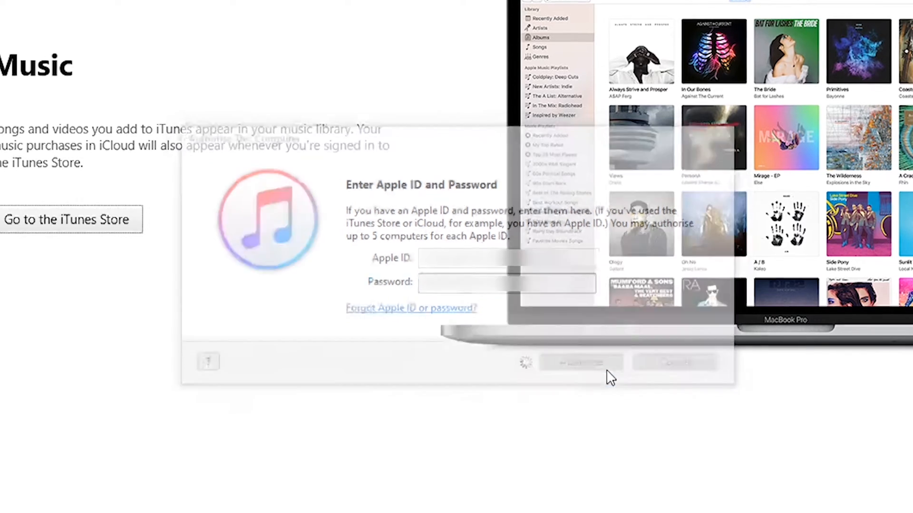
{"action": "left_click", "coordinate": [579, 362]}
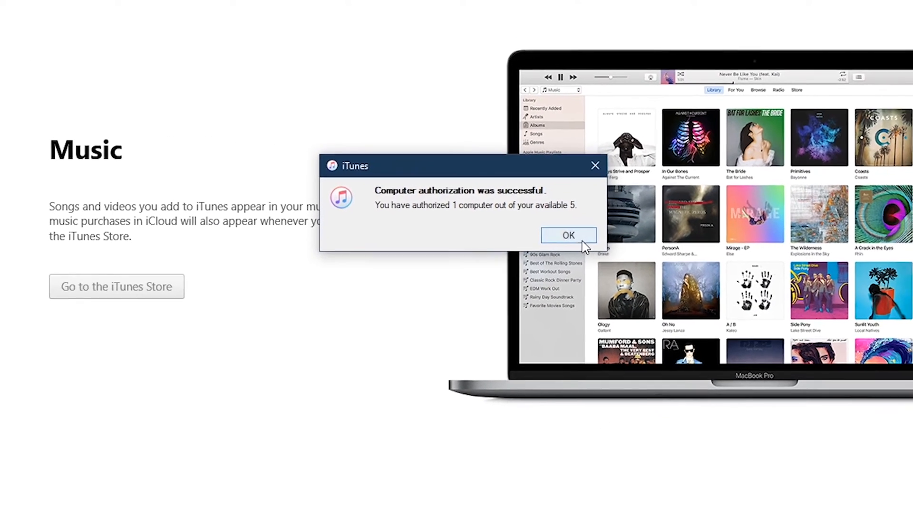
{"action": "left_click", "coordinate": [568, 235]}
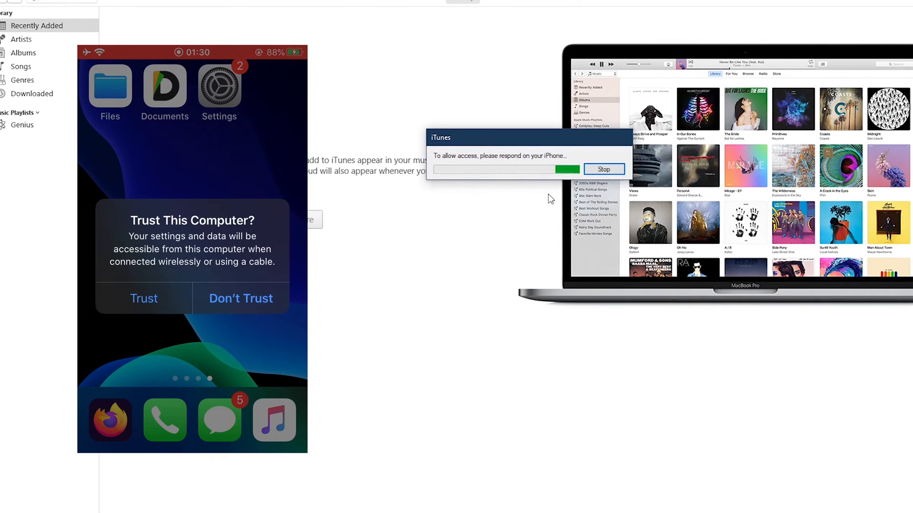
Step: Enable 'Sync with this iPhone over Wi-Fi' on the device page and return to the library
{"action": "left_click", "coordinate": [144, 298]}
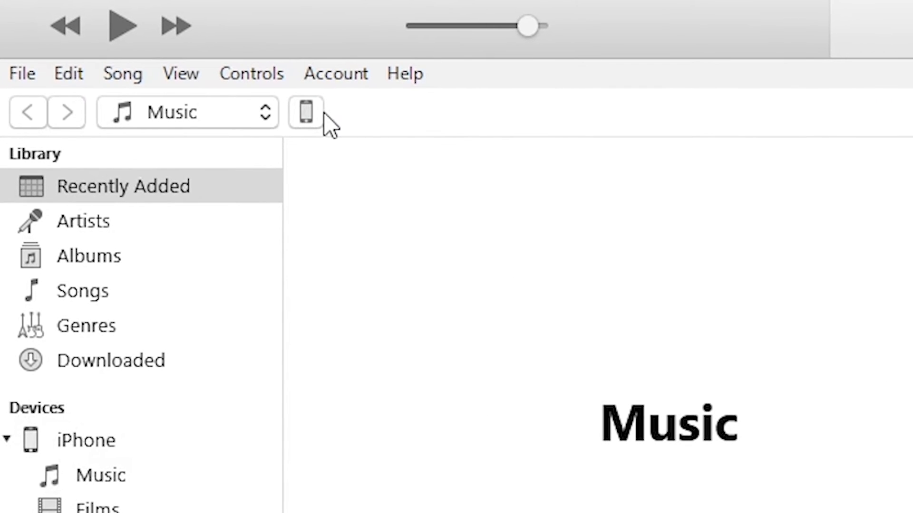
{"action": "left_click", "coordinate": [305, 112]}
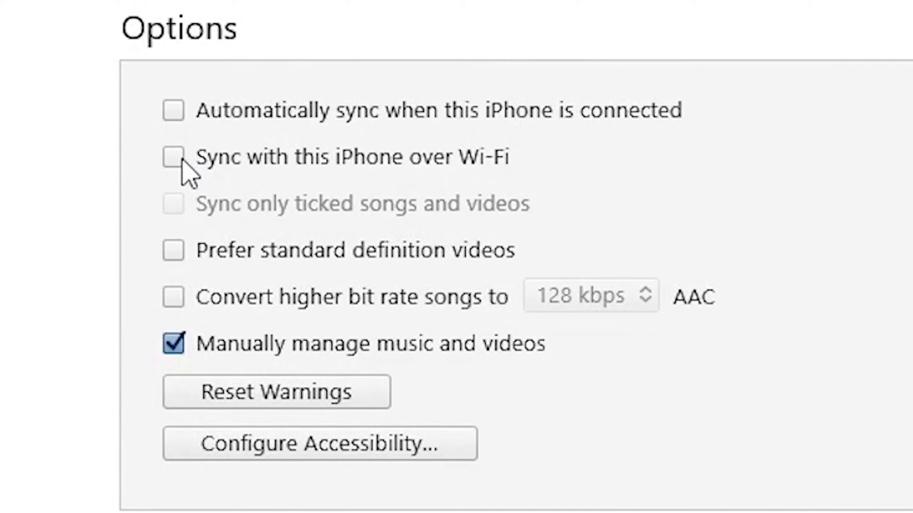
{"action": "left_click", "coordinate": [172, 157]}
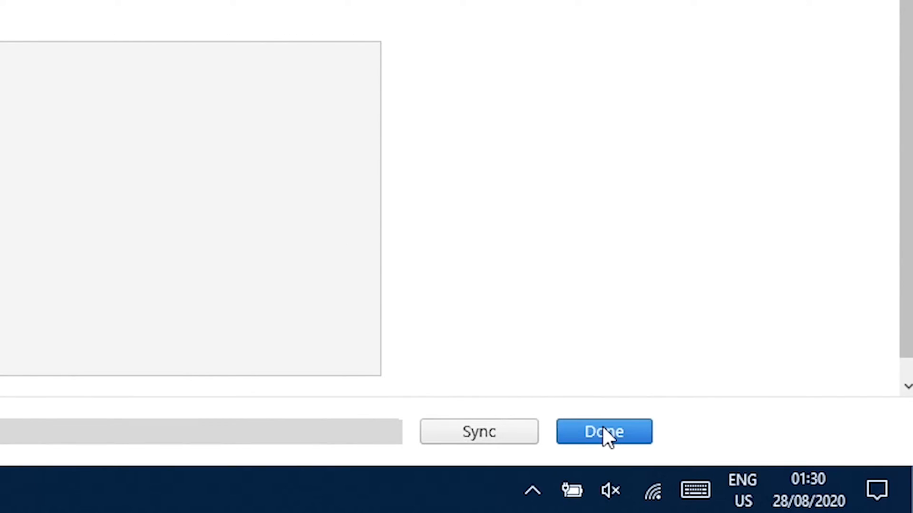
{"action": "left_click", "coordinate": [602, 431]}
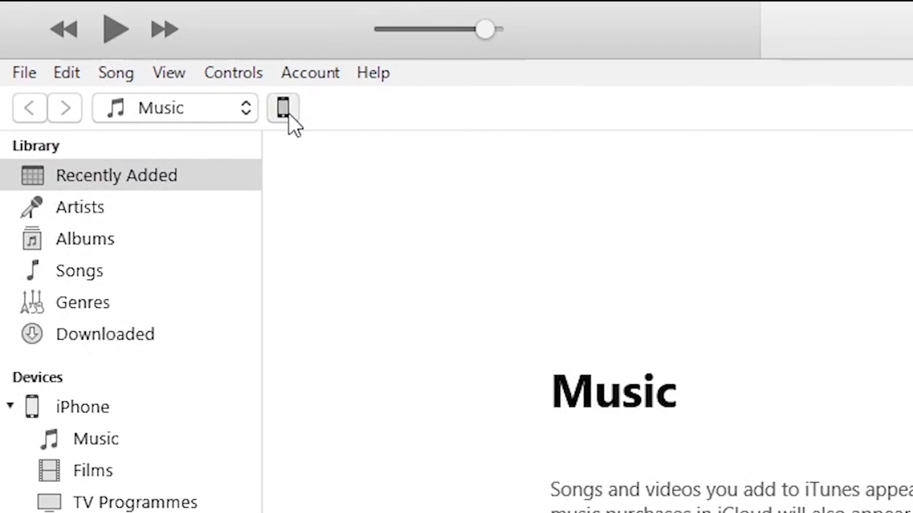
Step: Show the iPhone's File Sharing page with the Documents app selected
{"action": "left_click", "coordinate": [283, 108]}
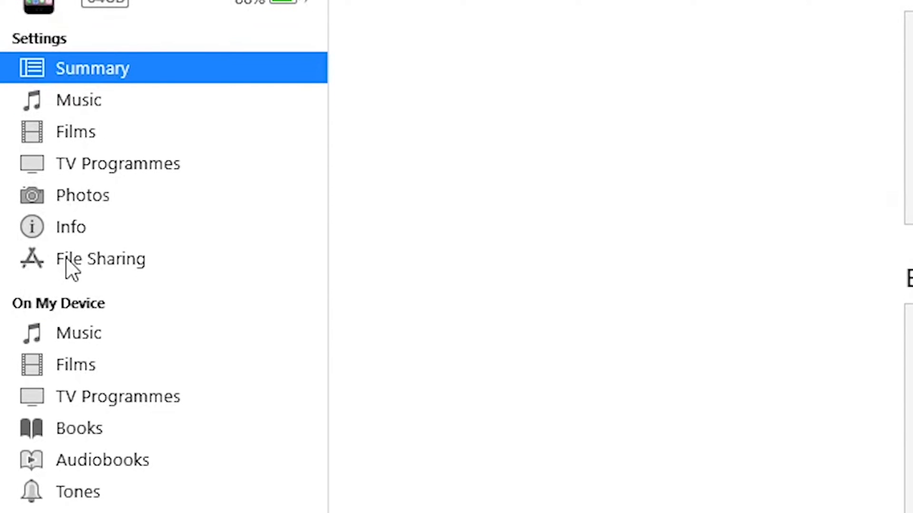
{"action": "left_click", "coordinate": [99, 258]}
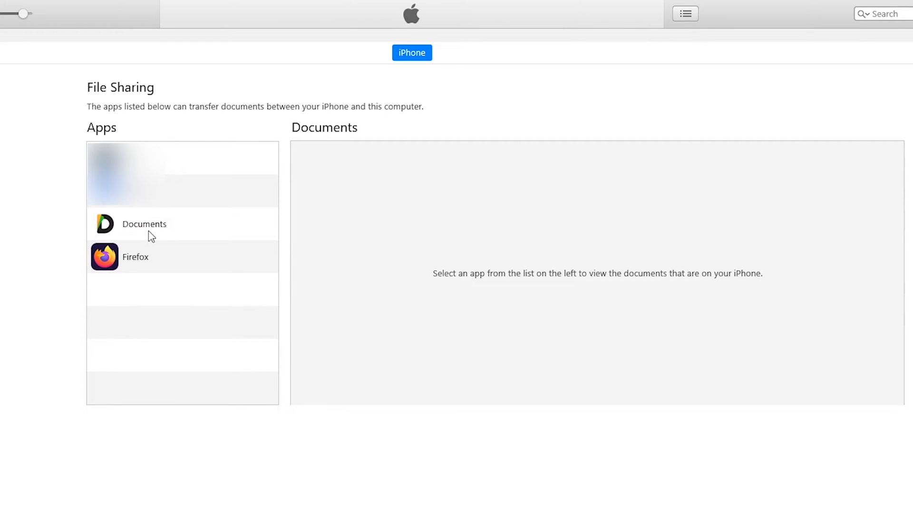
{"action": "left_click", "coordinate": [143, 225]}
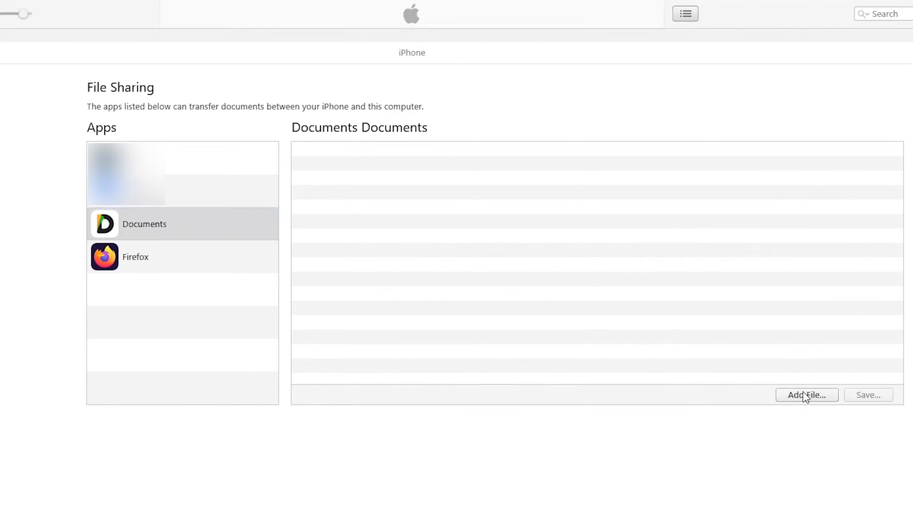
Step: Add Fortnite v13.40.1.ipa from the Desktop to the Documents app and finish
{"action": "left_click", "coordinate": [806, 396]}
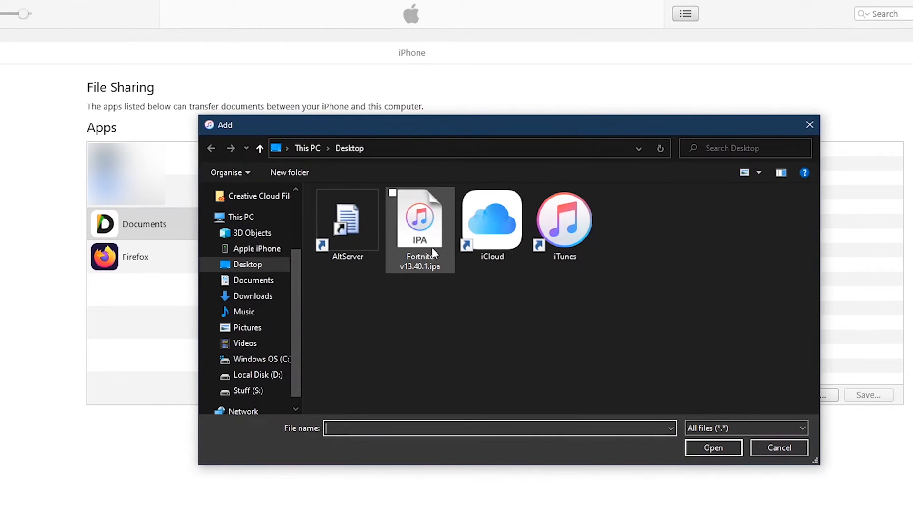
{"action": "left_click", "coordinate": [420, 220]}
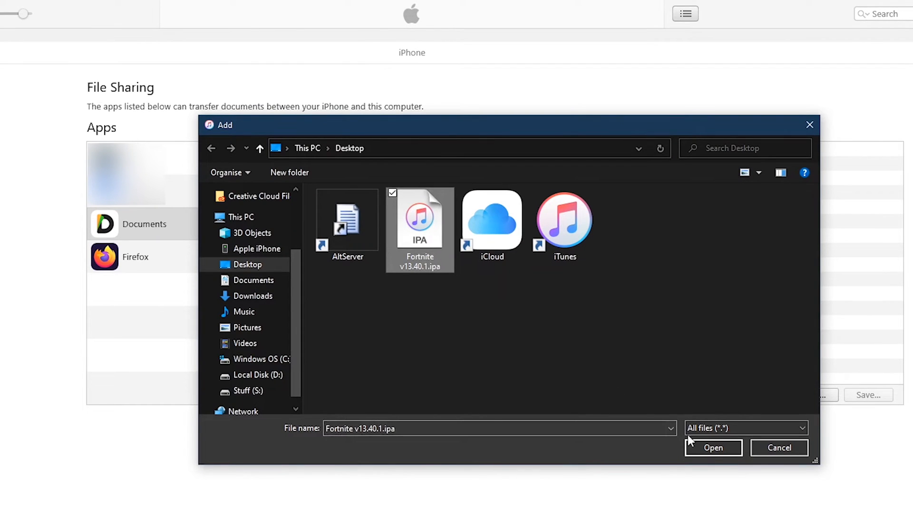
{"action": "left_click", "coordinate": [712, 448]}
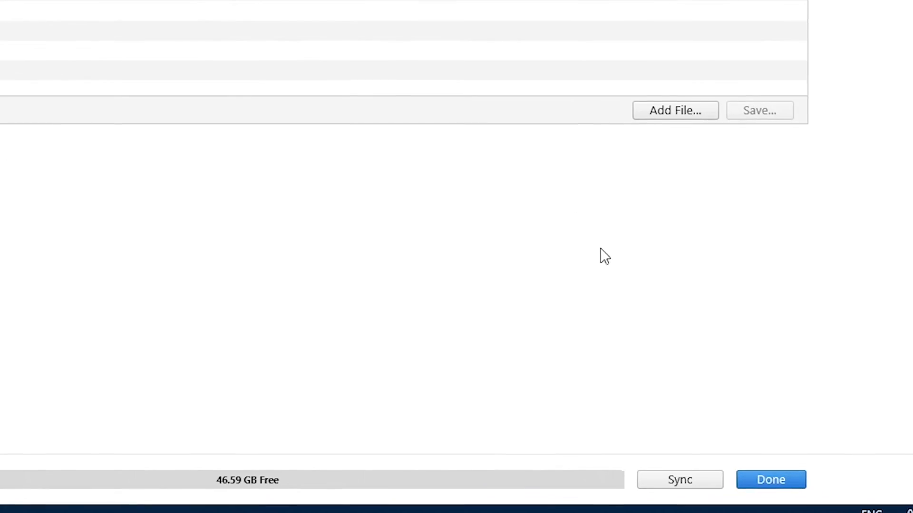
{"action": "left_click", "coordinate": [770, 479]}
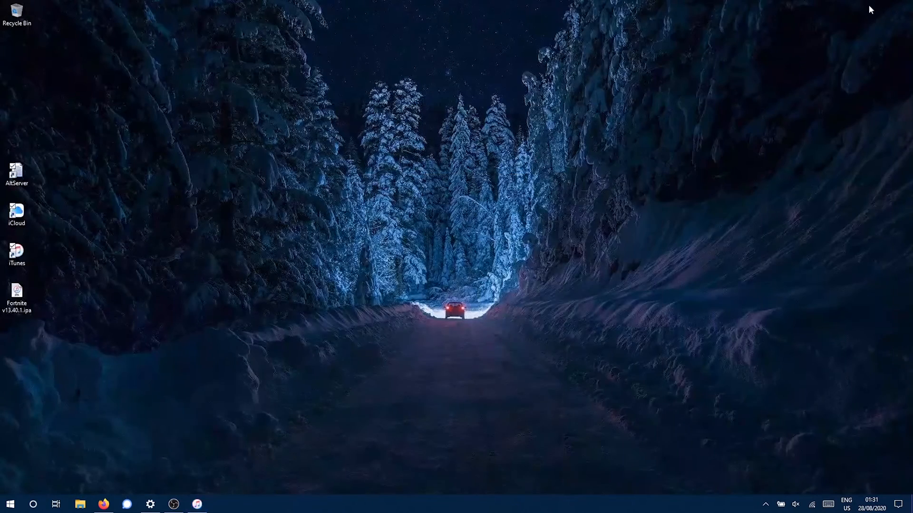
Step: Start AltServer from its desktop shortcut
{"action": "left_click", "coordinate": [17, 172]}
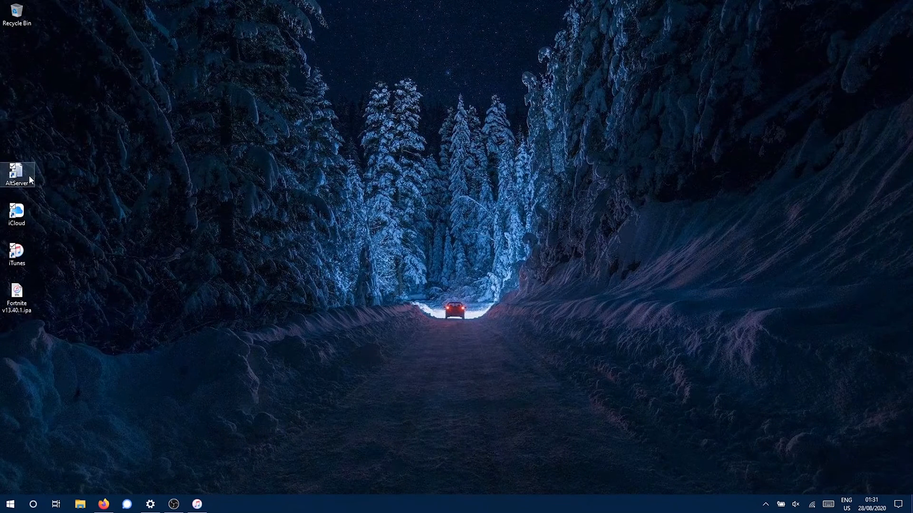
{"action": "mouse_move", "coordinate": [193, 231]}
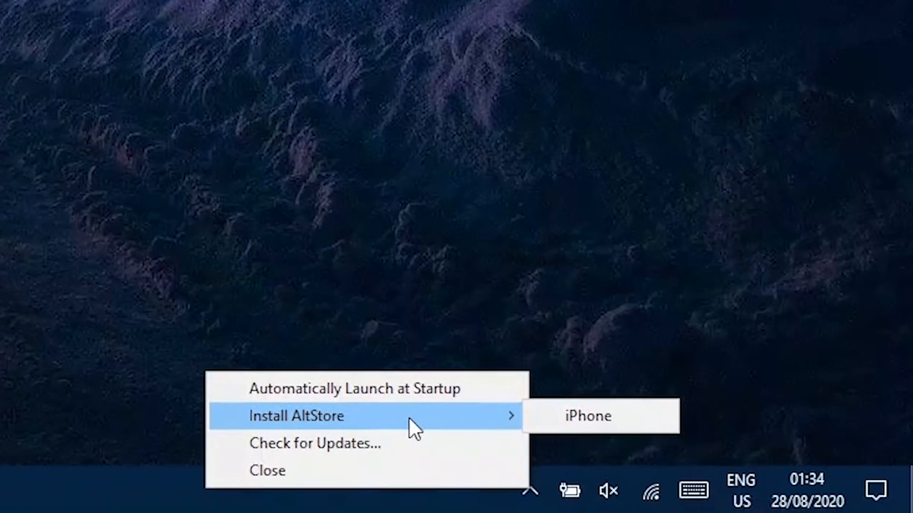
{"action": "mouse_move", "coordinate": [587, 416]}
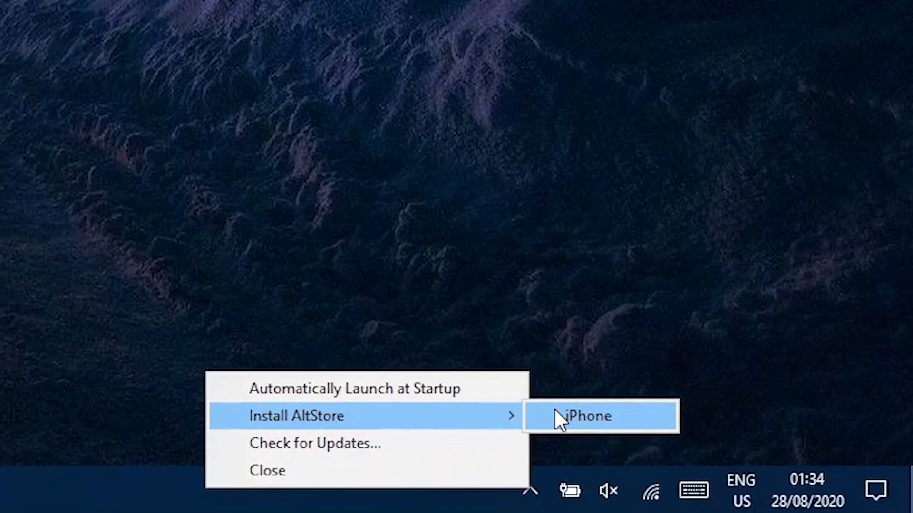
Step: Install AltStore on the iPhone with the Apple ID, accepting the other-device warning
{"action": "left_click", "coordinate": [587, 416]}
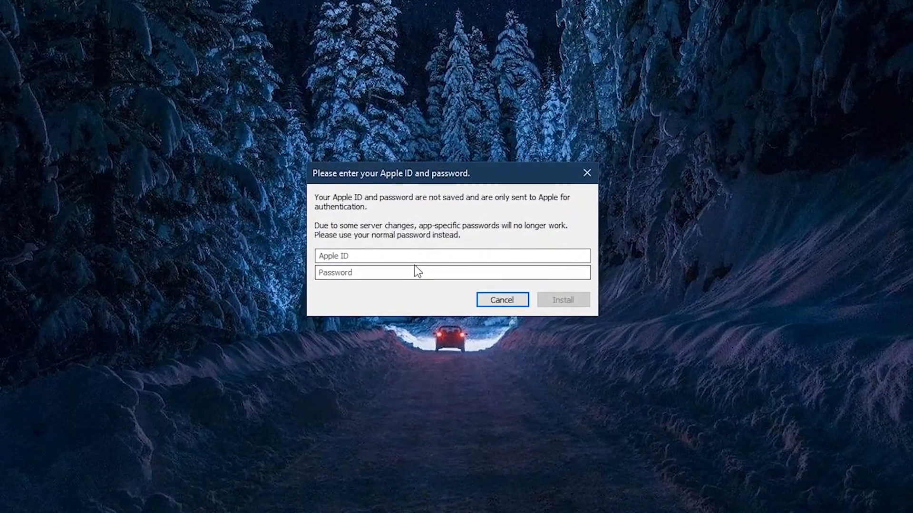
{"action": "left_click", "coordinate": [453, 255]}
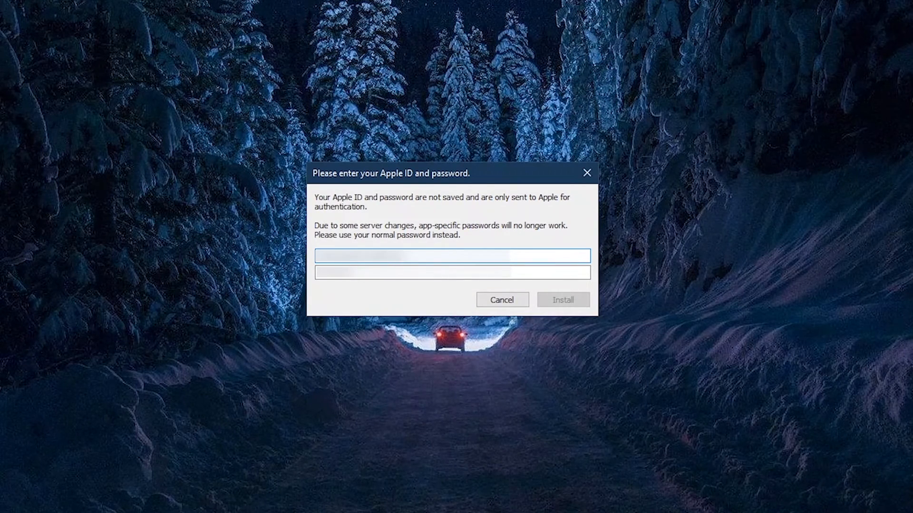
{"action": "left_click", "coordinate": [450, 273]}
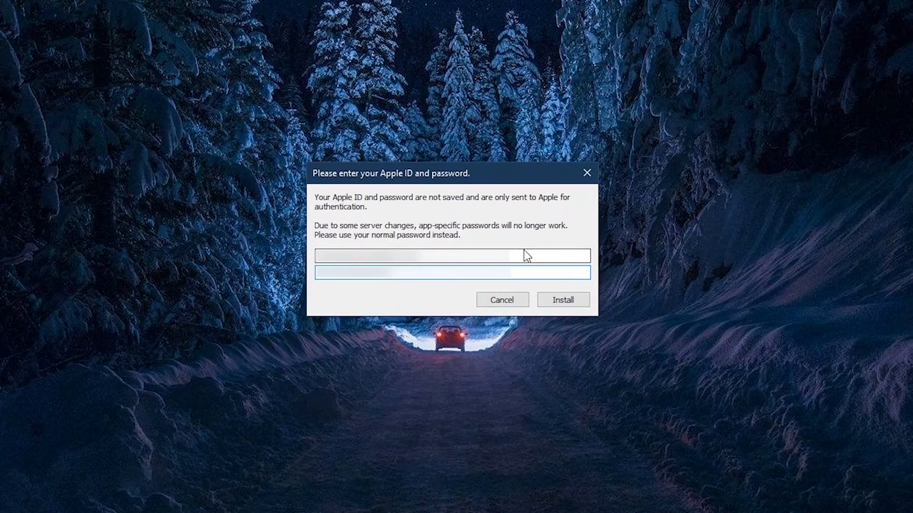
{"action": "left_click", "coordinate": [561, 299]}
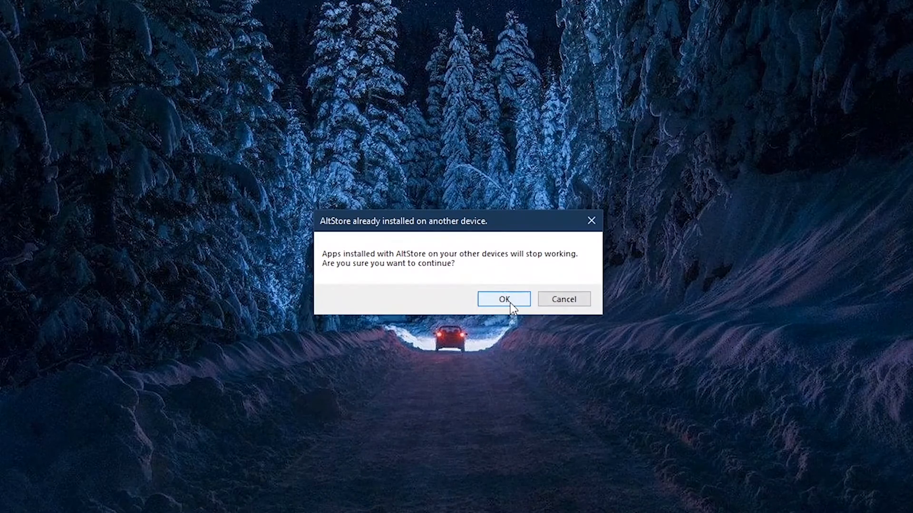
{"action": "left_click", "coordinate": [503, 298]}
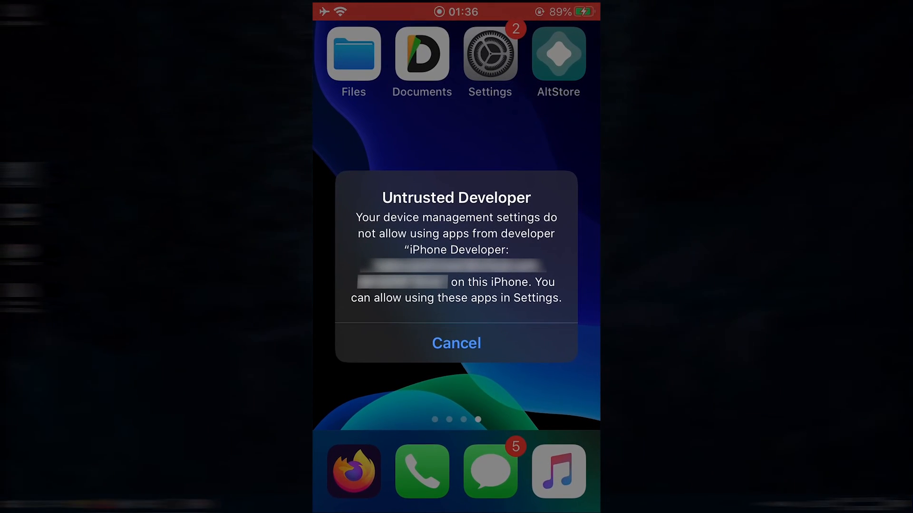
Step: Dismiss the Untrusted Developer alert and go to Settings > General
{"action": "left_click", "coordinate": [456, 343]}
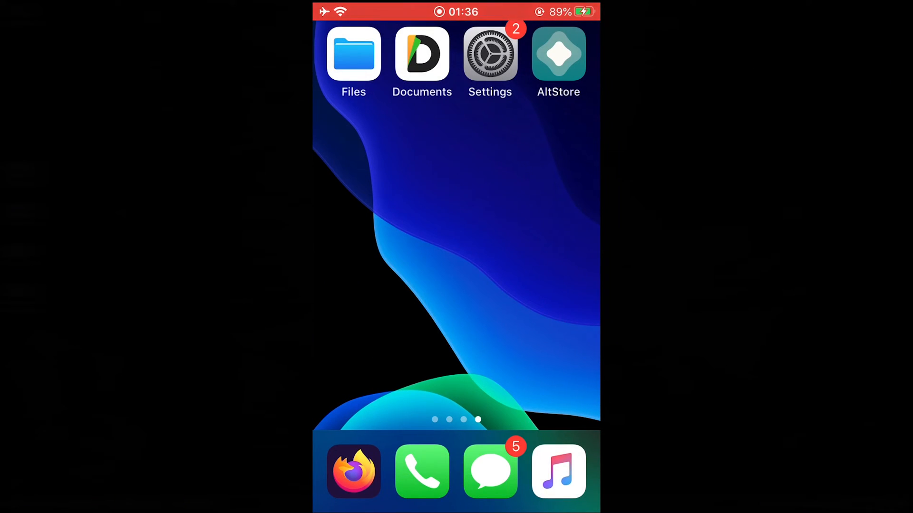
{"action": "left_click", "coordinate": [490, 54]}
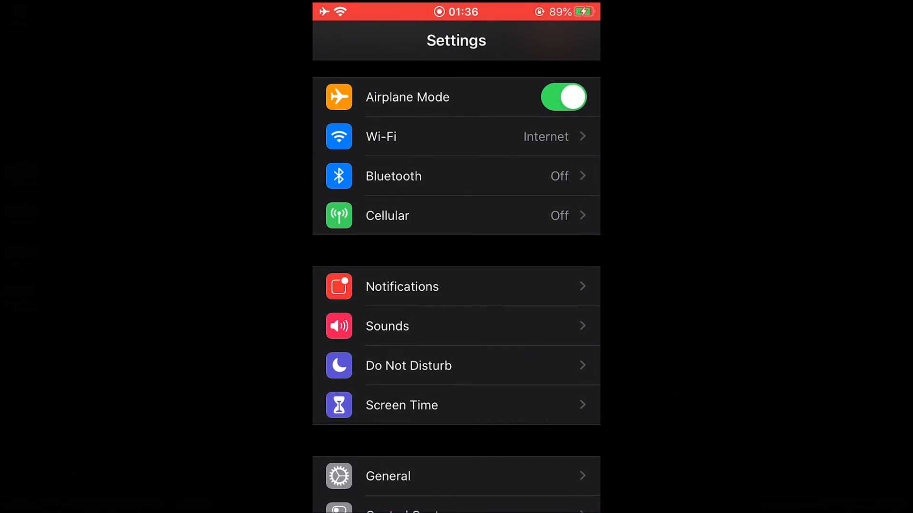
{"action": "scroll", "scroll_direction": "down", "scroll_amount": 3}
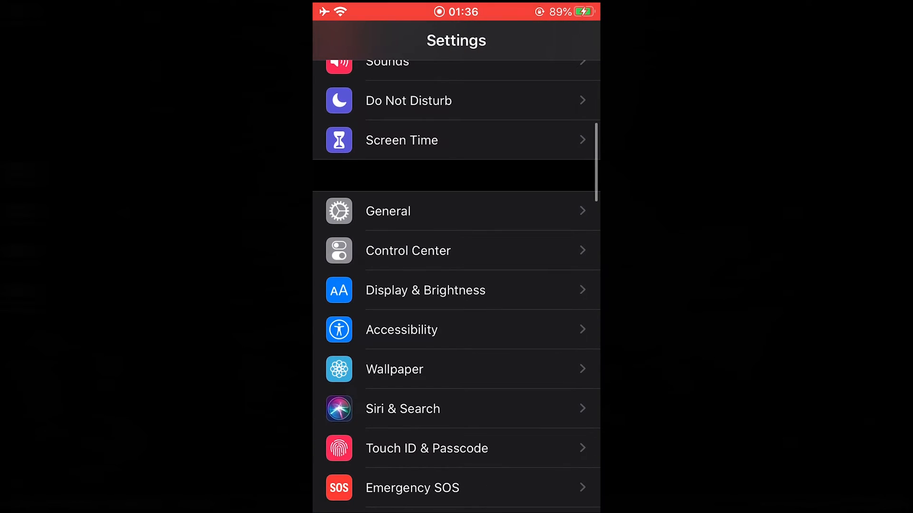
{"action": "left_click", "coordinate": [387, 211]}
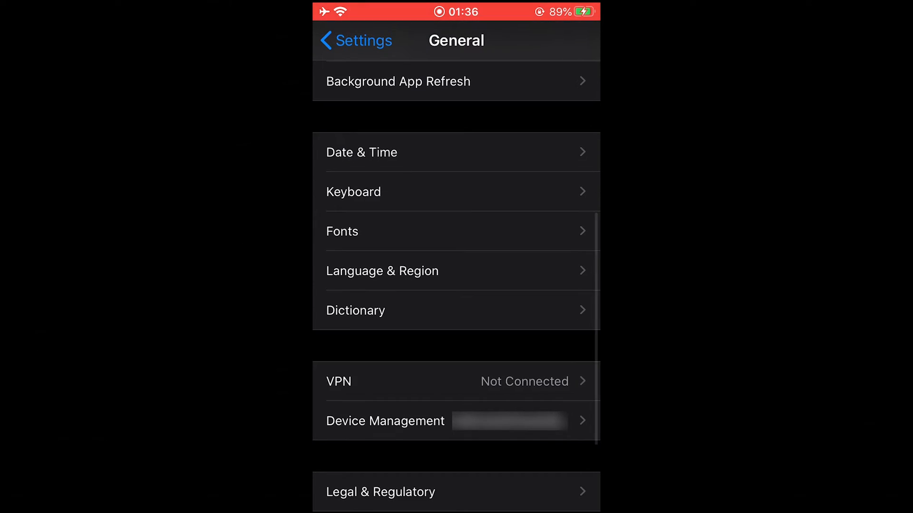
Step: In Device Management, select the developer app profile to trust it
{"action": "scroll", "scroll_direction": "down", "scroll_amount": 3}
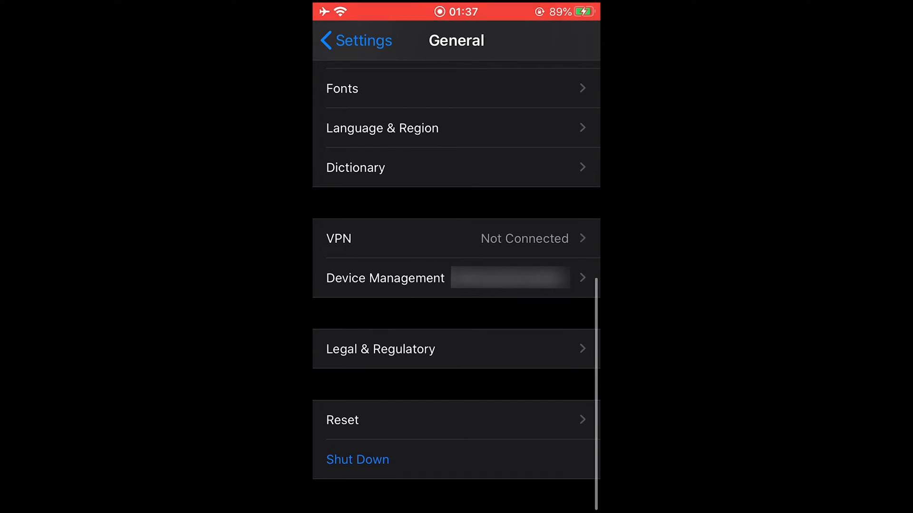
{"action": "left_click", "coordinate": [384, 278]}
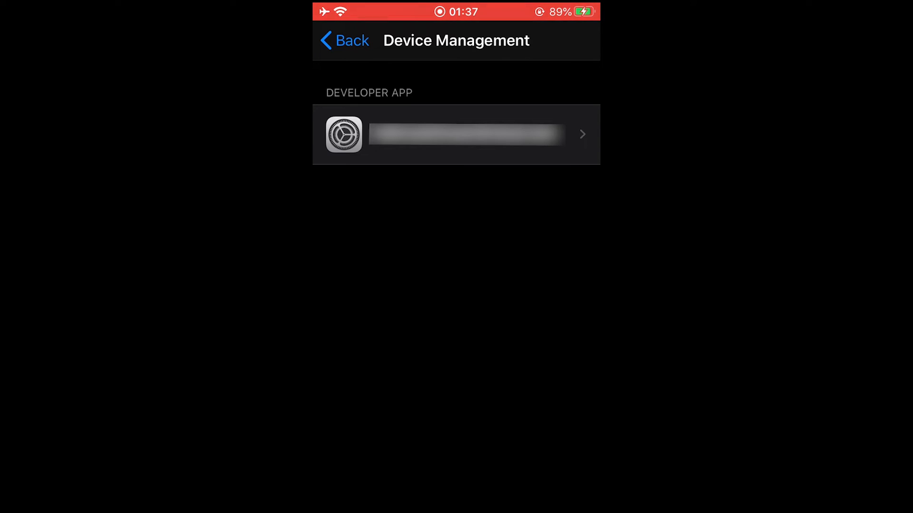
{"action": "left_click", "coordinate": [456, 134]}
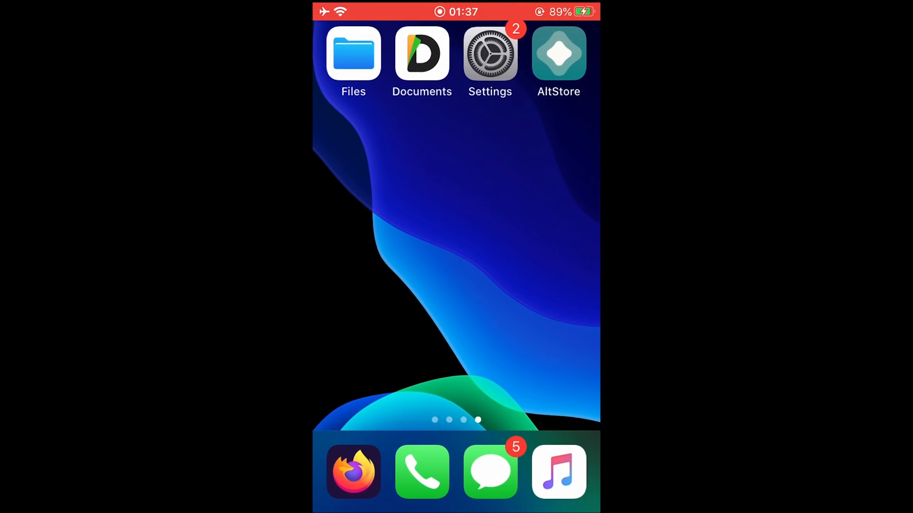
Step: Launch AltStore, answer the notifications prompt and go to My Apps
{"action": "left_click", "coordinate": [558, 54]}
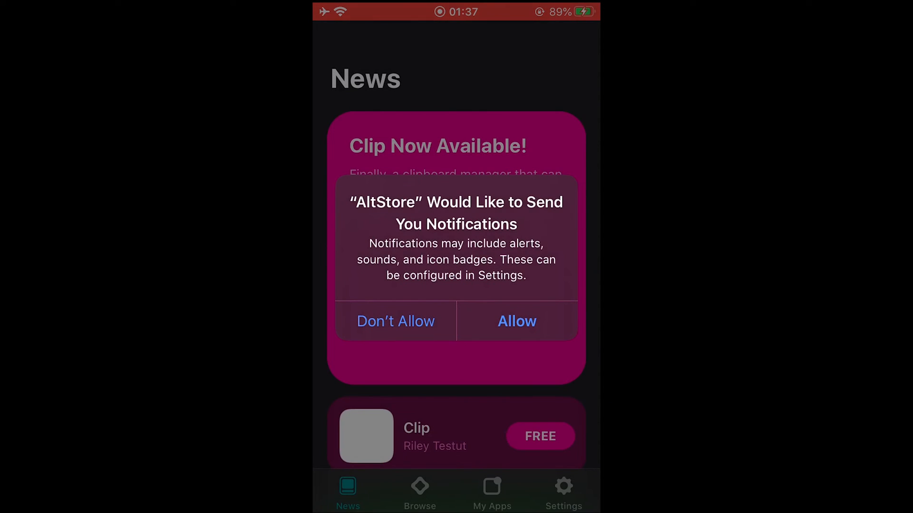
{"action": "left_click", "coordinate": [516, 321]}
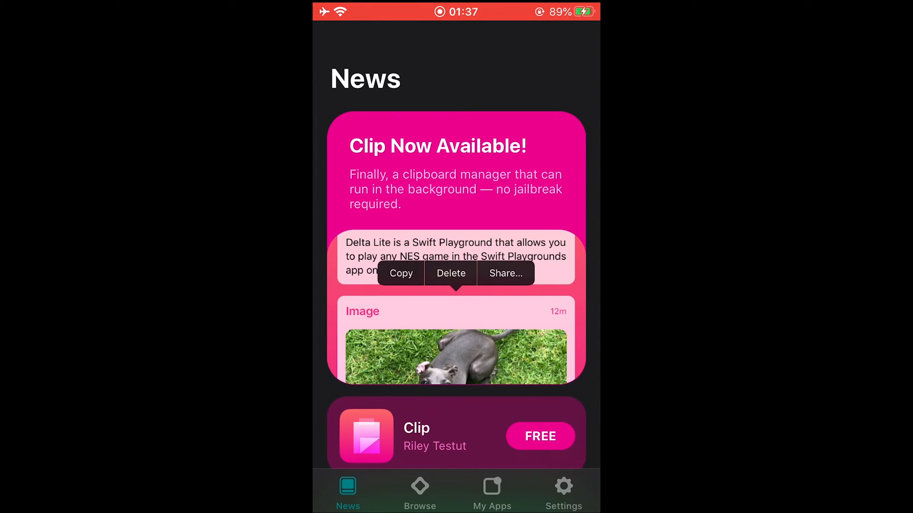
{"action": "left_click", "coordinate": [491, 489]}
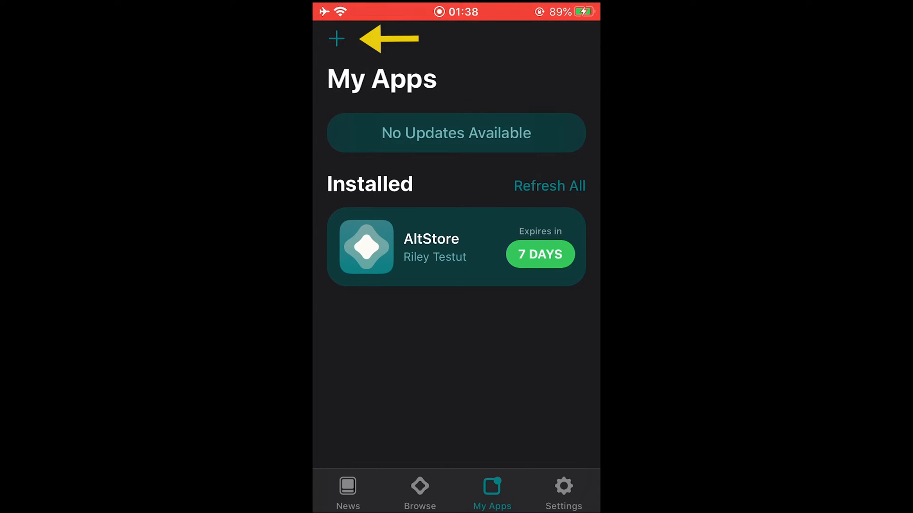
Step: Add a new app by searching the phone's files for the Fortnite IPA
{"action": "left_click", "coordinate": [335, 38]}
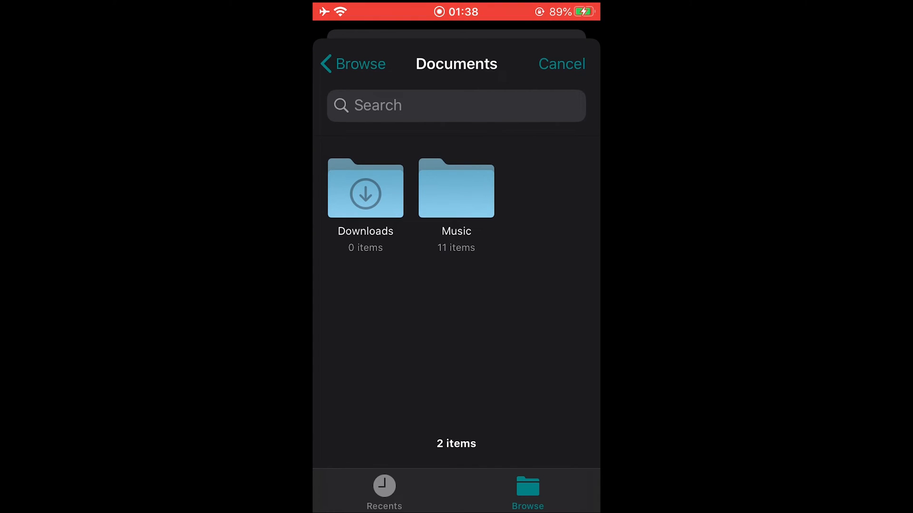
{"action": "left_click", "coordinate": [456, 106]}
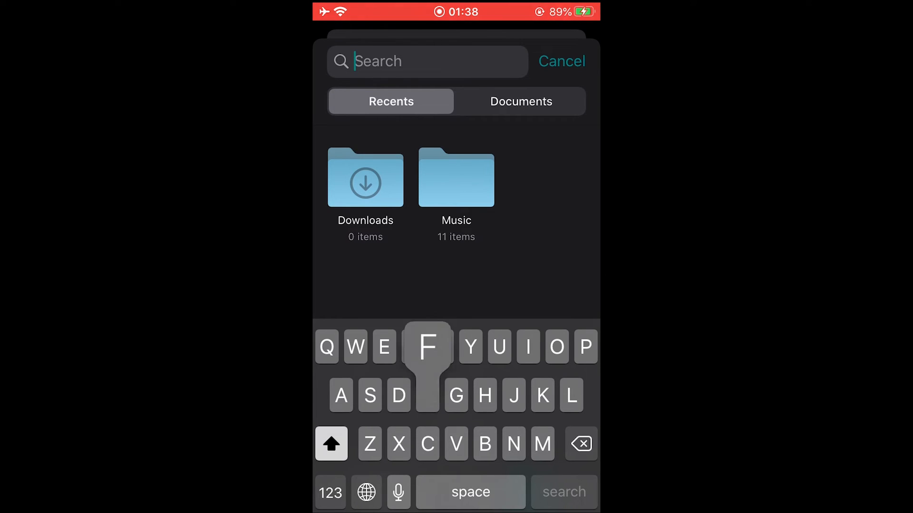
{"action": "type", "text": "o"}
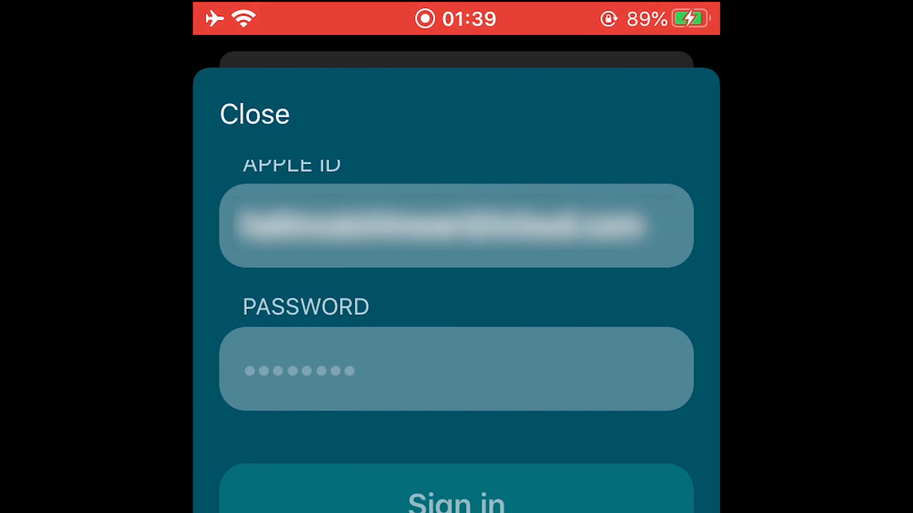
Step: Sign in with the Apple ID and dismiss 'How it works' so Fortnite installs
{"action": "left_click", "coordinate": [455, 368]}
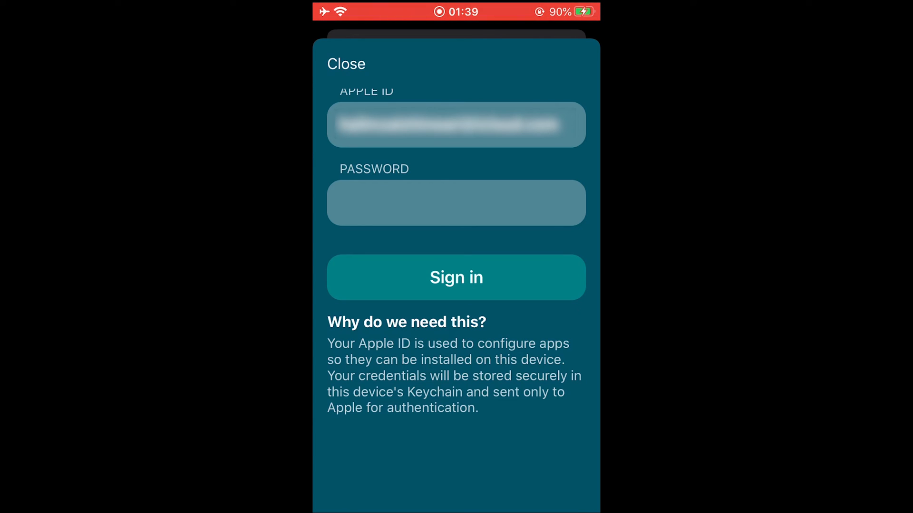
{"action": "left_click", "coordinate": [456, 278]}
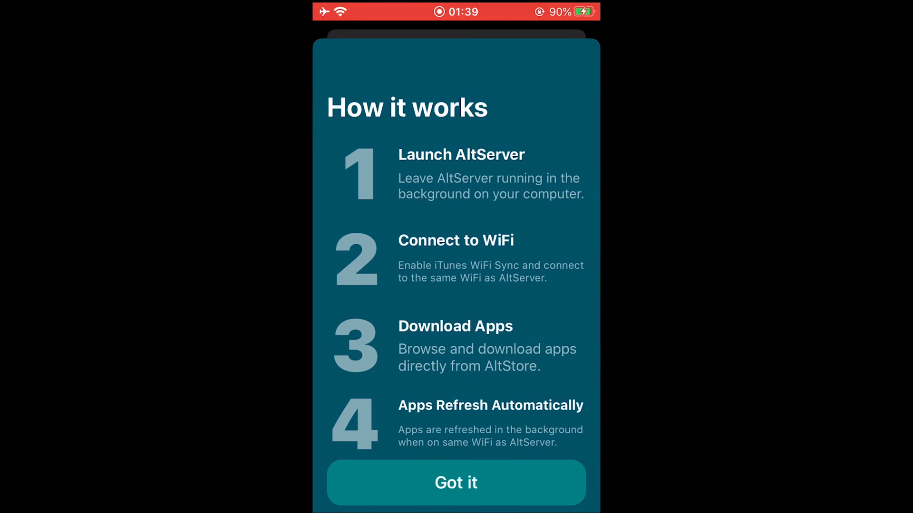
{"action": "left_click", "coordinate": [455, 483]}
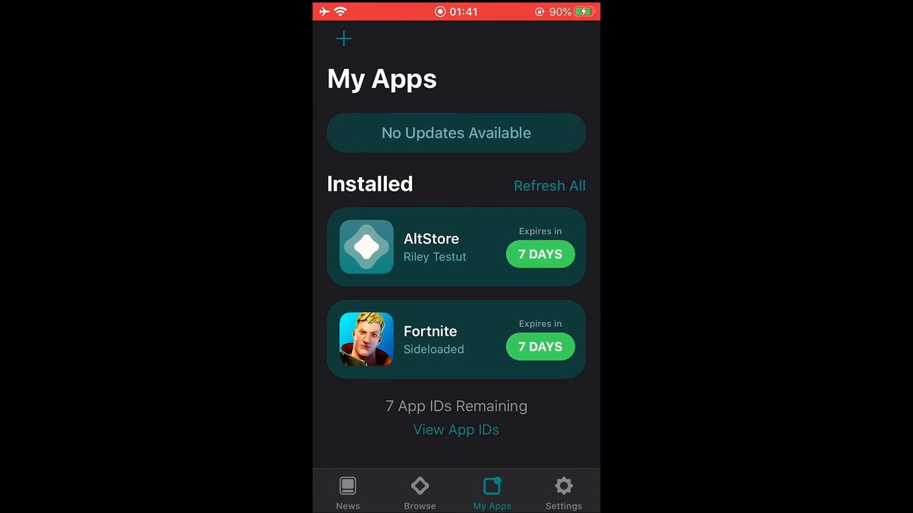
Step: Launch Fortnite from the home screen and choose 'No, Create New Account' to reach the Epic sign-up options
{"action": "left_click", "coordinate": [549, 186]}
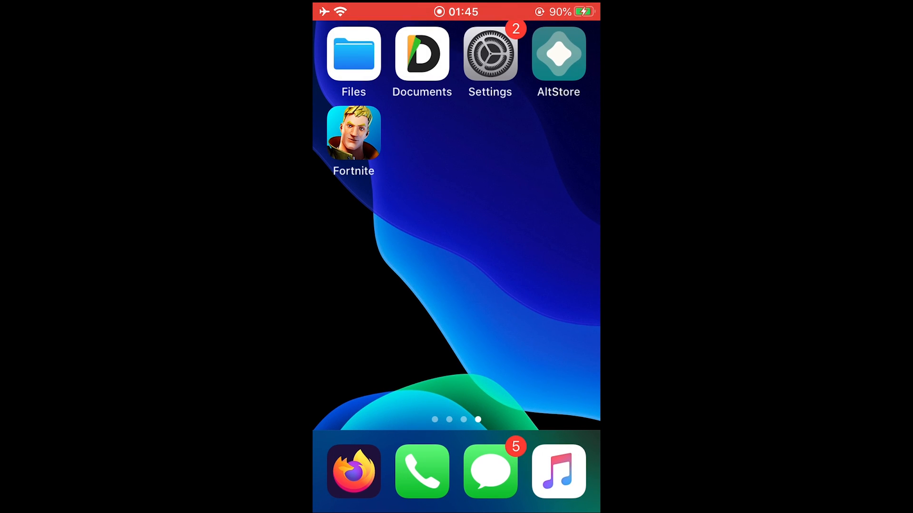
{"action": "left_click", "coordinate": [354, 132]}
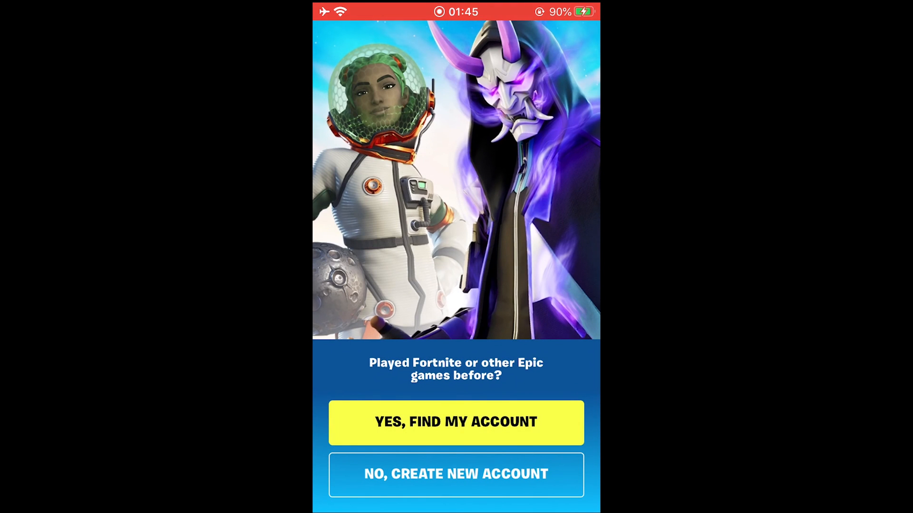
{"action": "left_click", "coordinate": [455, 473]}
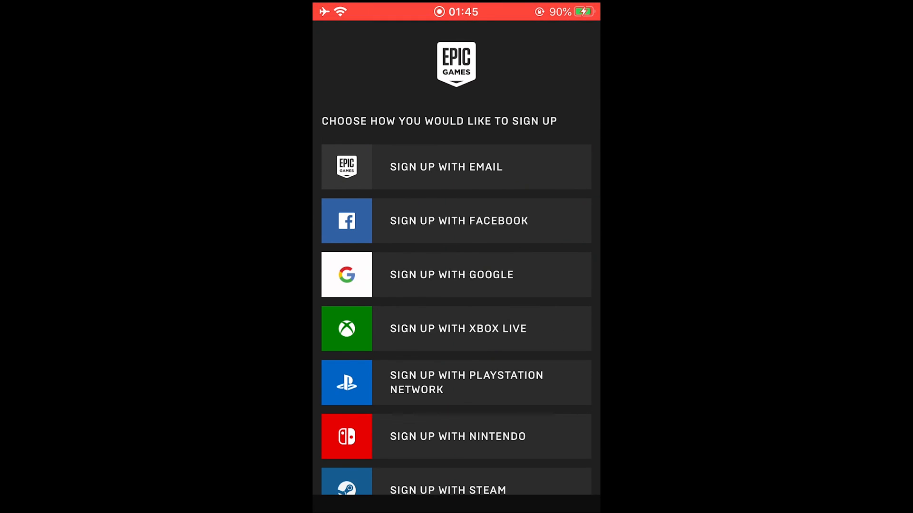